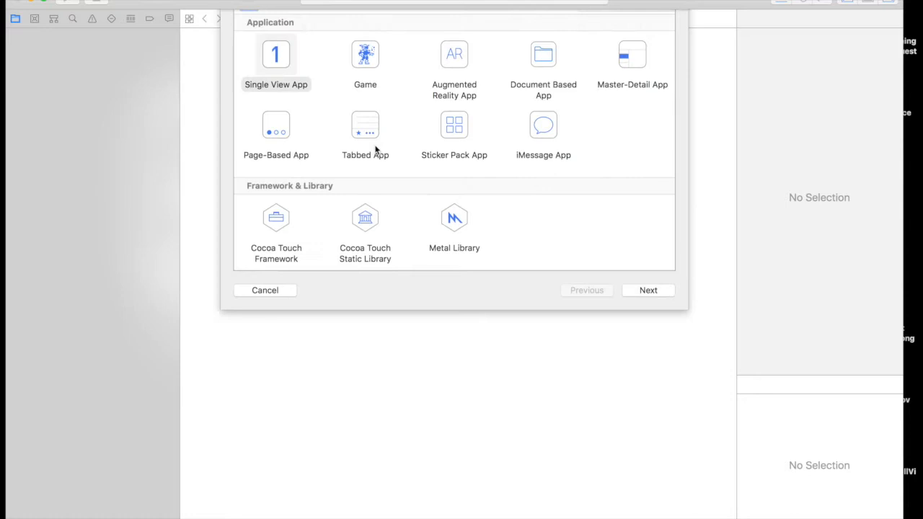
# Create a Single View Swift app named SlideOutMenu in the YouTube folder.
pyautogui.click(647, 290)
pyautogui.write('slideOutMenu')
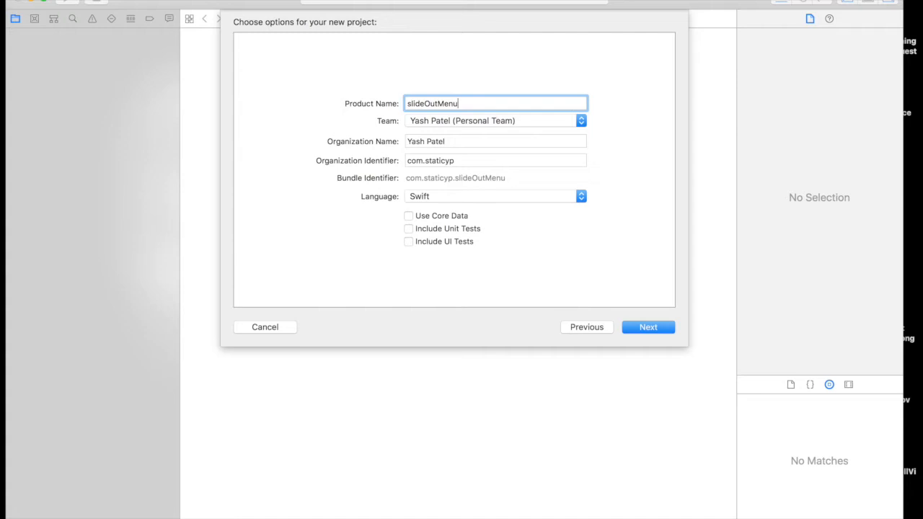
pyautogui.click(648, 326)
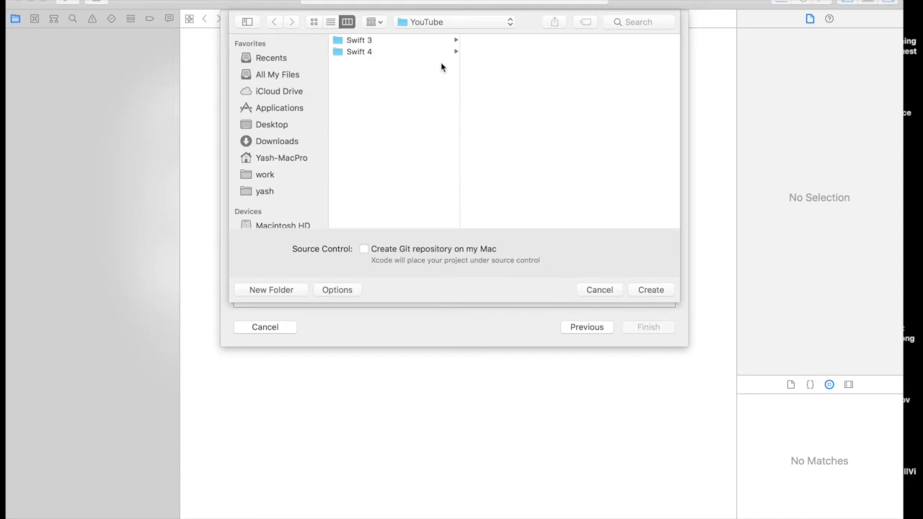
pyautogui.click(650, 289)
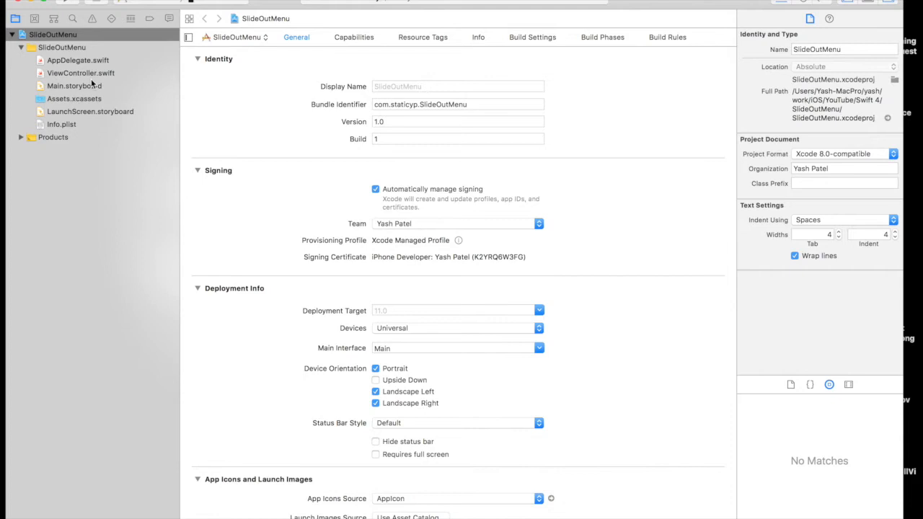
# Open Main.storyboard and scroll the Object library down toward the View object.
pyautogui.click(74, 86)
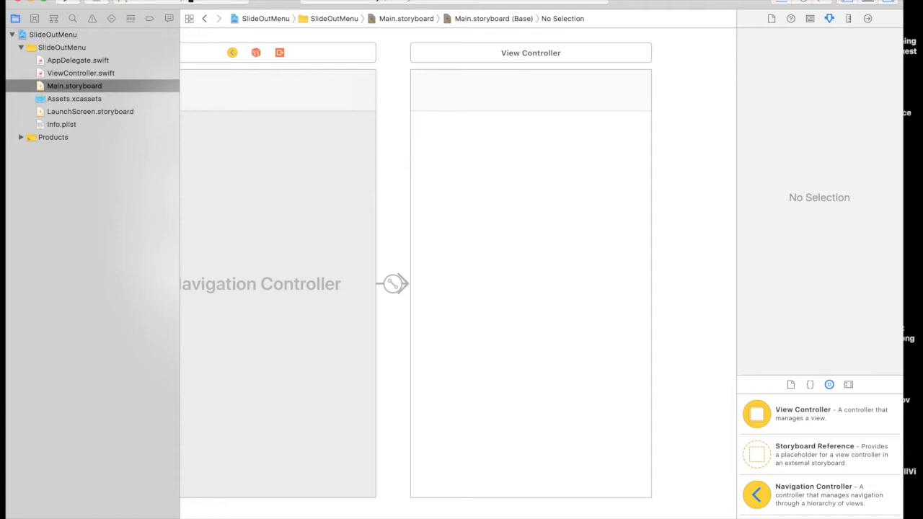
pyautogui.scroll(-3)
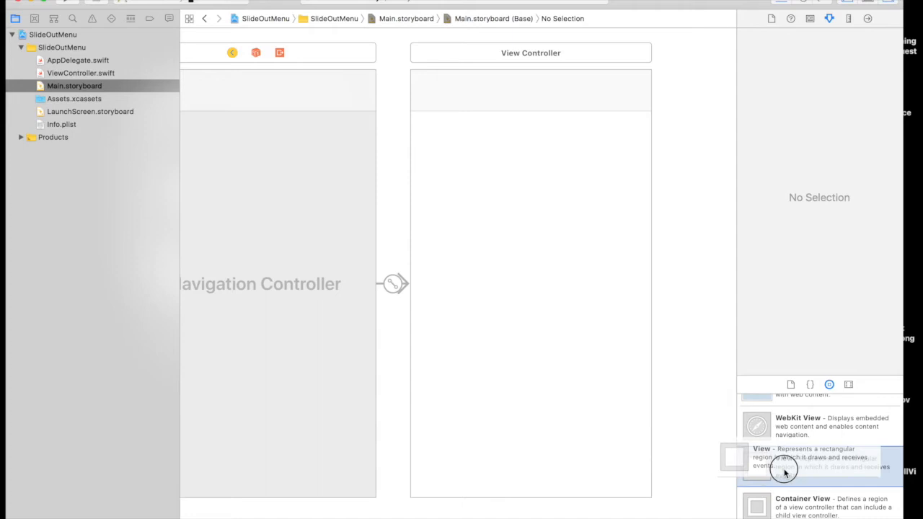
# Drop a plain View onto the view controller and give it a light-blue background.
pyautogui.moveTo(756, 458); pyautogui.dragTo(487, 151)
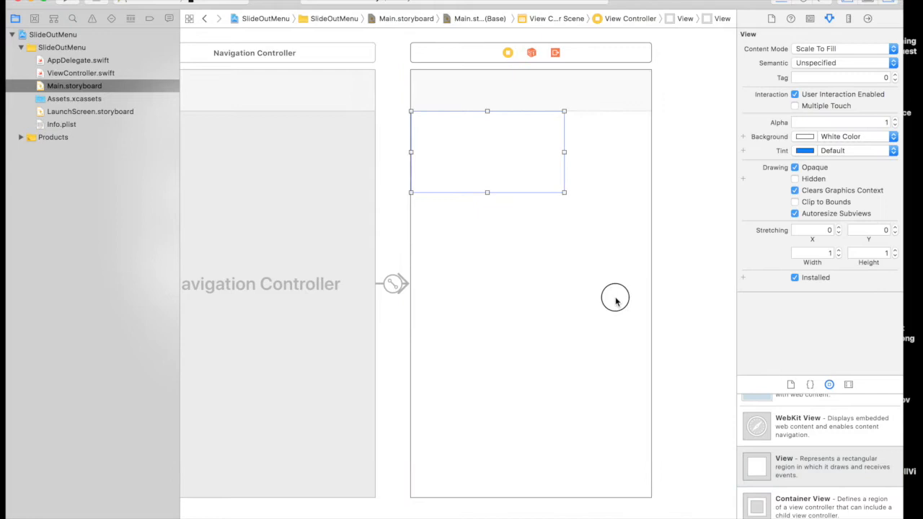
pyautogui.click(804, 136)
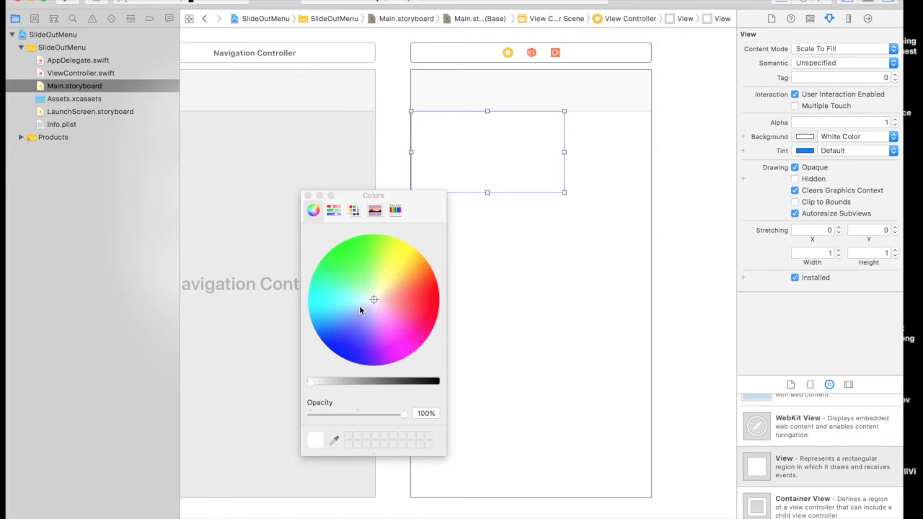
pyautogui.click(351, 311)
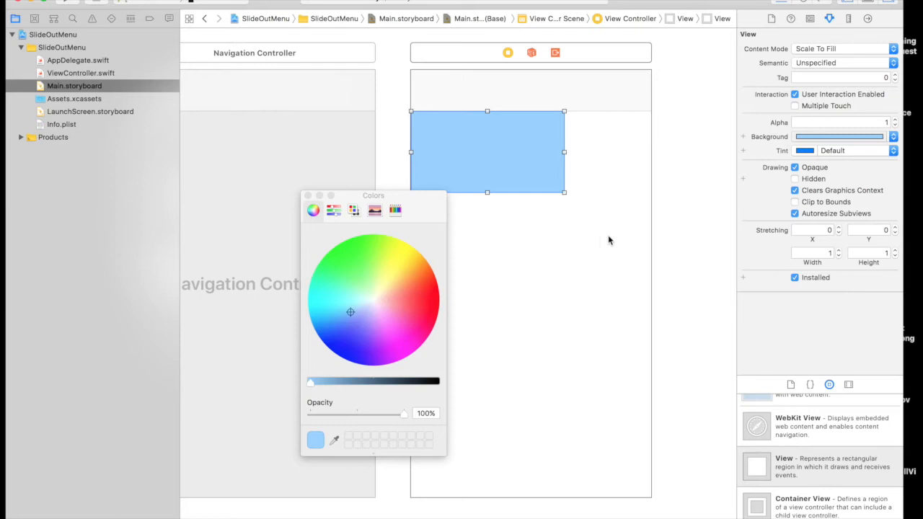
pyautogui.click(341, 322)
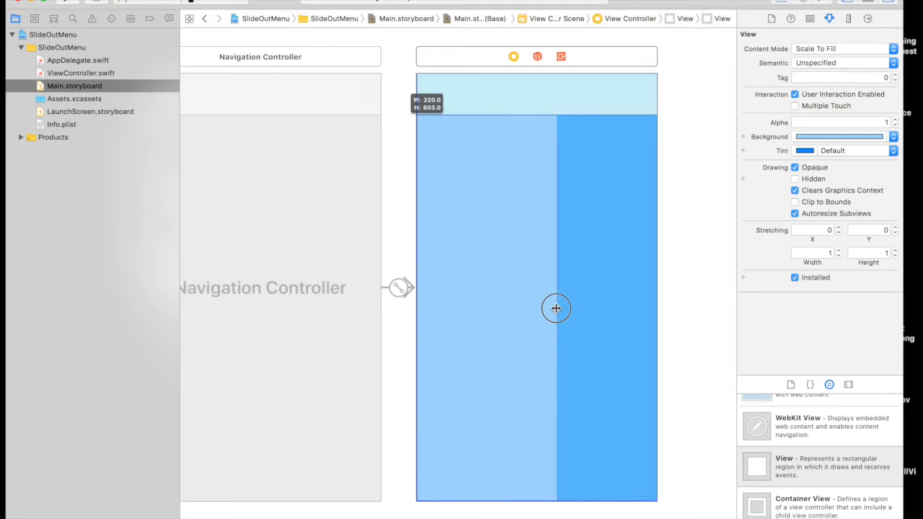
# Narrow the light-blue view to about 140 points and pin it with constraints.
pyautogui.moveTo(556, 308); pyautogui.dragTo(506, 314)
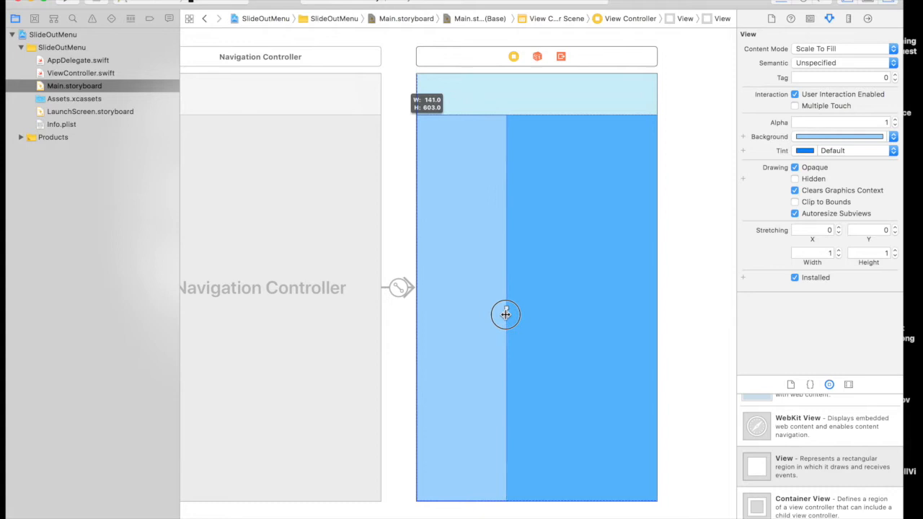
pyautogui.click(504, 314)
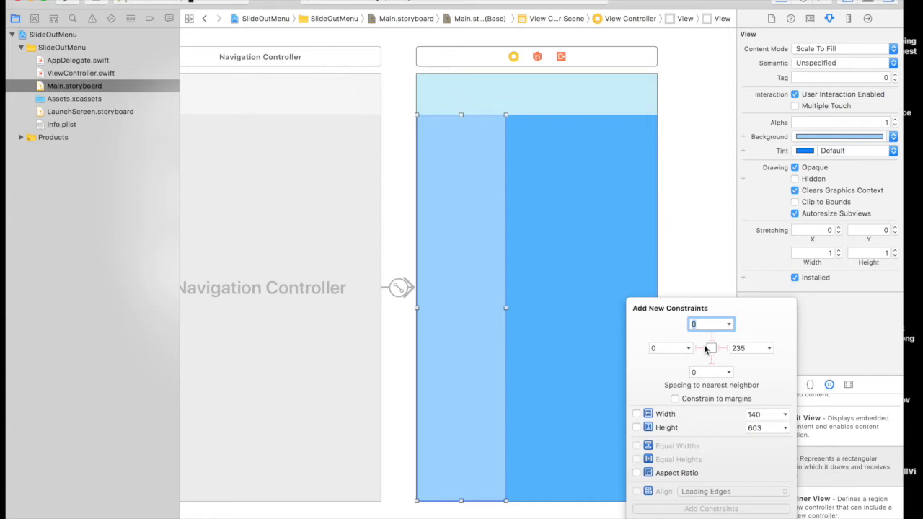
pyautogui.click(700, 348)
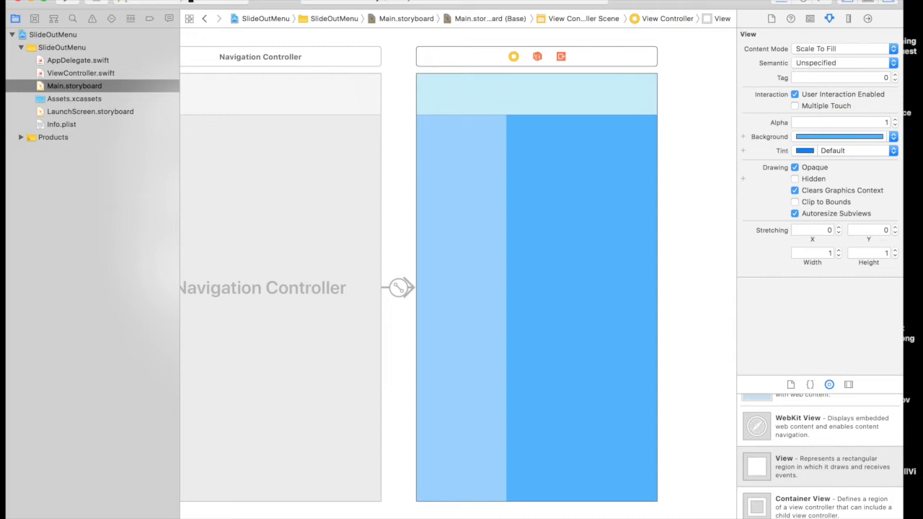
# Add a bar button item to the navigation bar and select it for Organize styling.
pyautogui.click(536, 94)
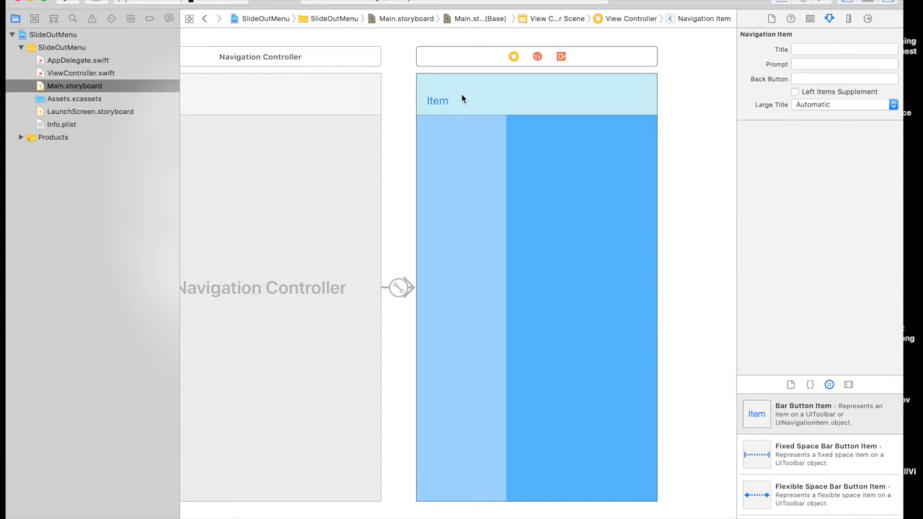
pyautogui.click(726, 299)
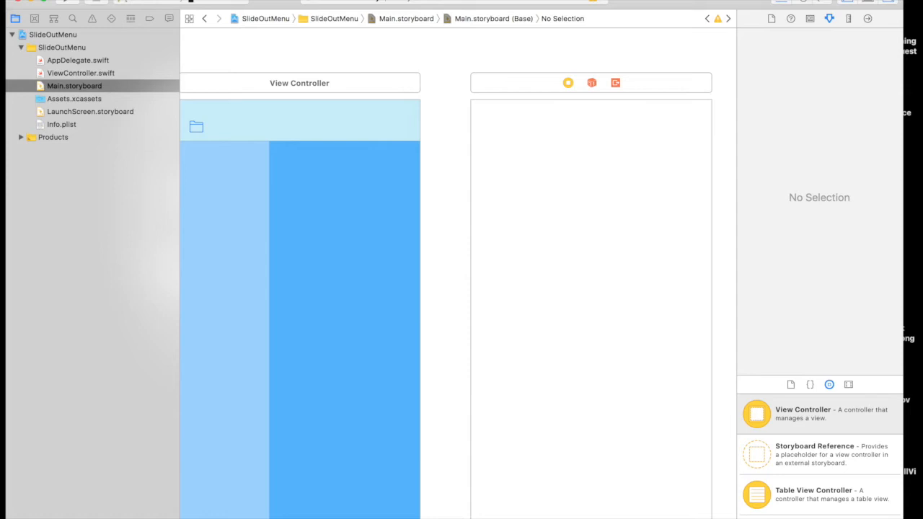
# Place a button at the top of the side panel with font size 25.
pyautogui.moveTo(756, 413); pyautogui.dragTo(216, 166)
pyautogui.write('25')
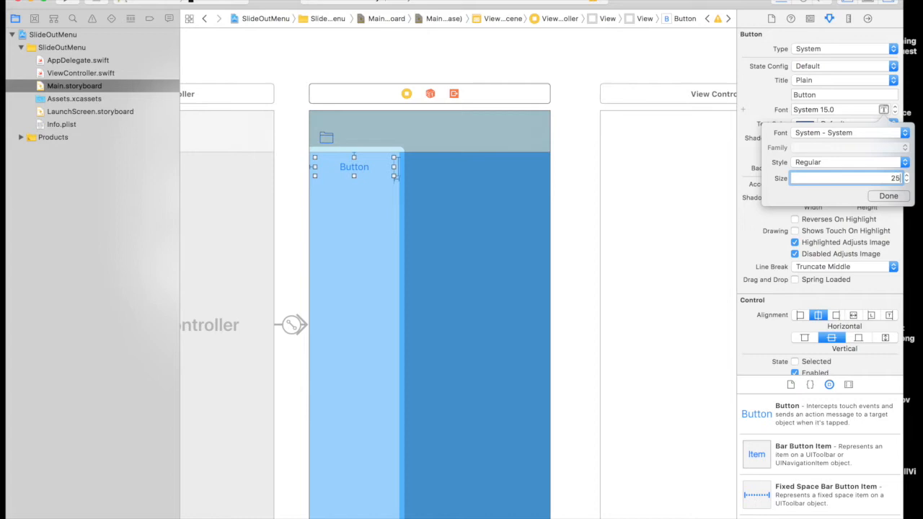
pyautogui.click(888, 196)
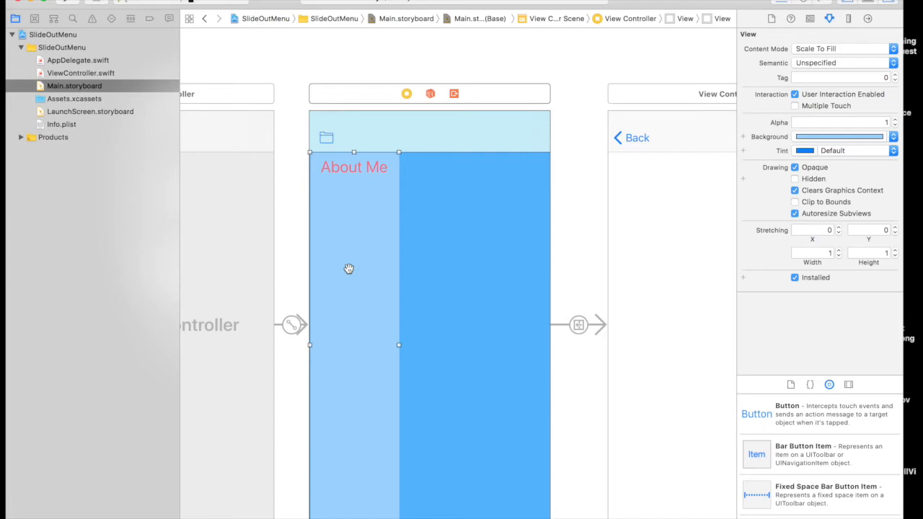
# Select the side panel's leading constraint, pinned to the safe area with constant 0.
pyautogui.click(310, 221)
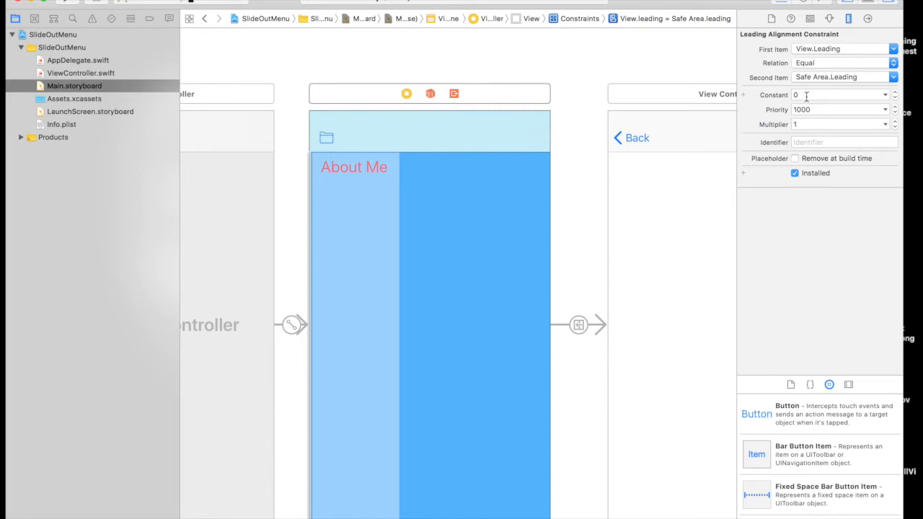
pyautogui.moveTo(827, 104)
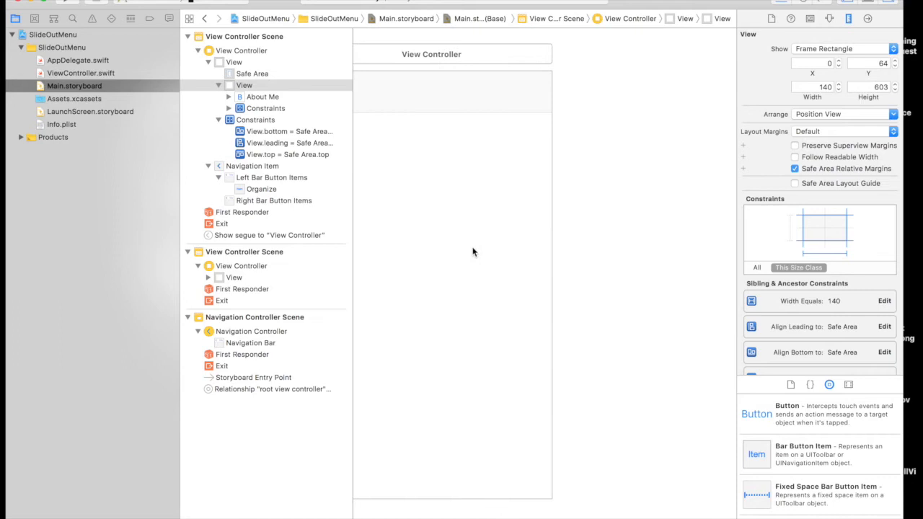
# Show ViewController.swift in the Assistant Editor beside the storyboard.
pyautogui.click(836, 137)
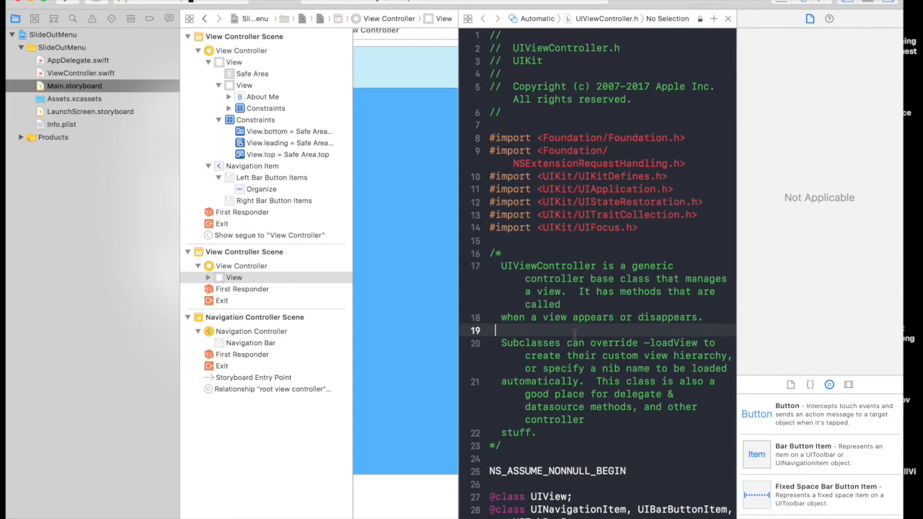
pyautogui.click(536, 18)
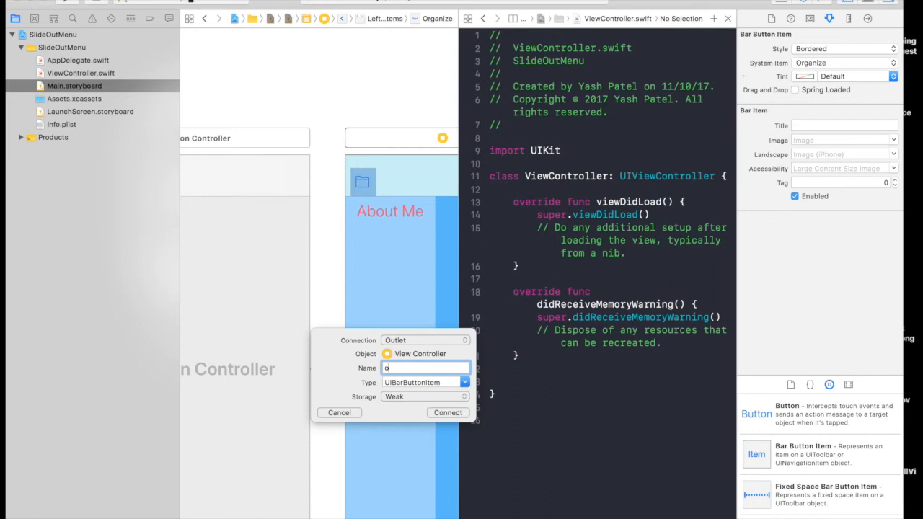
# Create the organizeBtnPressed action and sideMenuConstraint outlet, then start a viewDidLoad comment.
pyautogui.write('organizeBtnPressed(_ sender: UIBarButtonItem) {')
pyautogui.write('sideMenuCon')
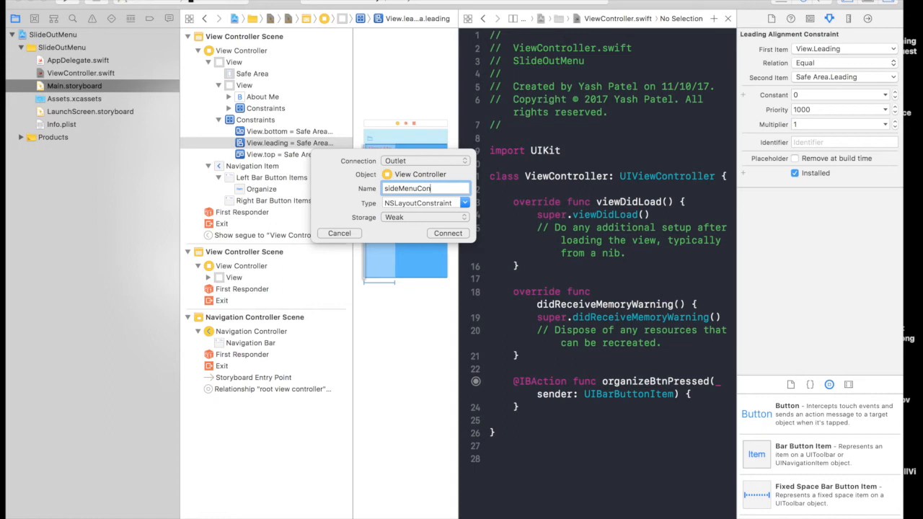
pyautogui.click(447, 233)
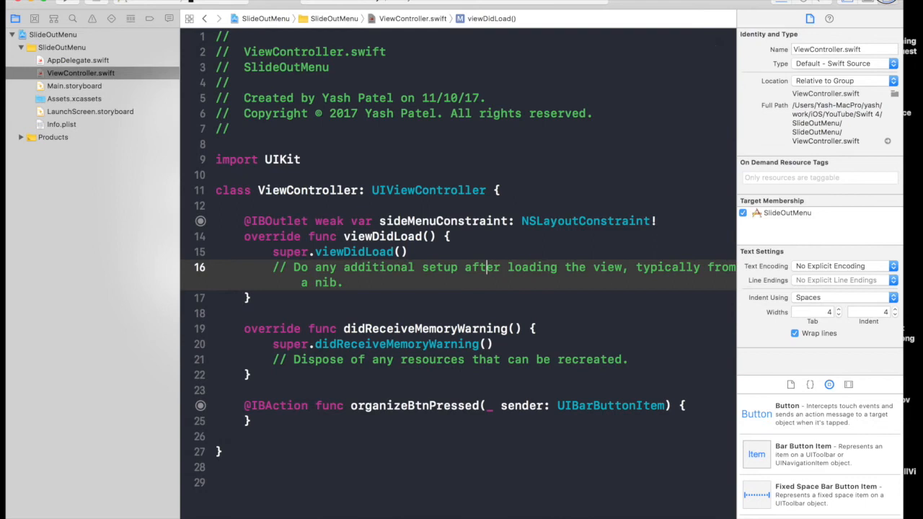
pyautogui.write('// initi')
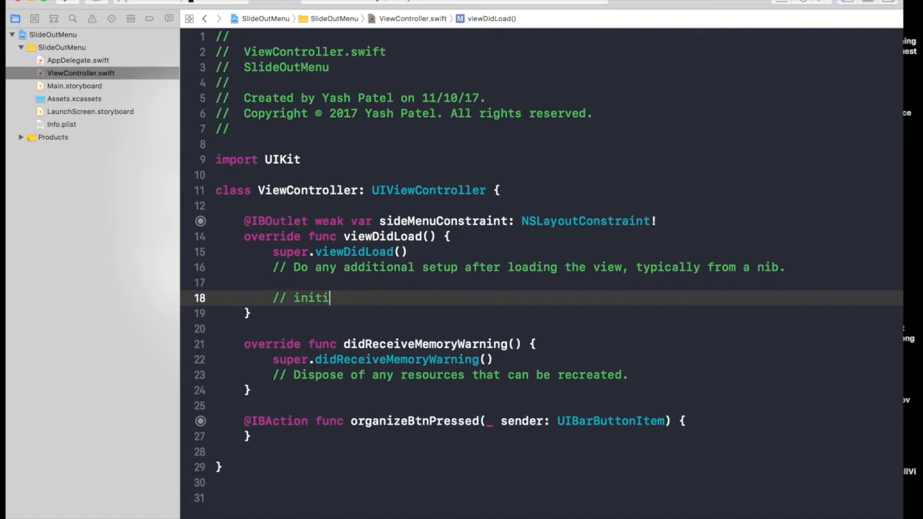
pyautogui.write('alize constant with')
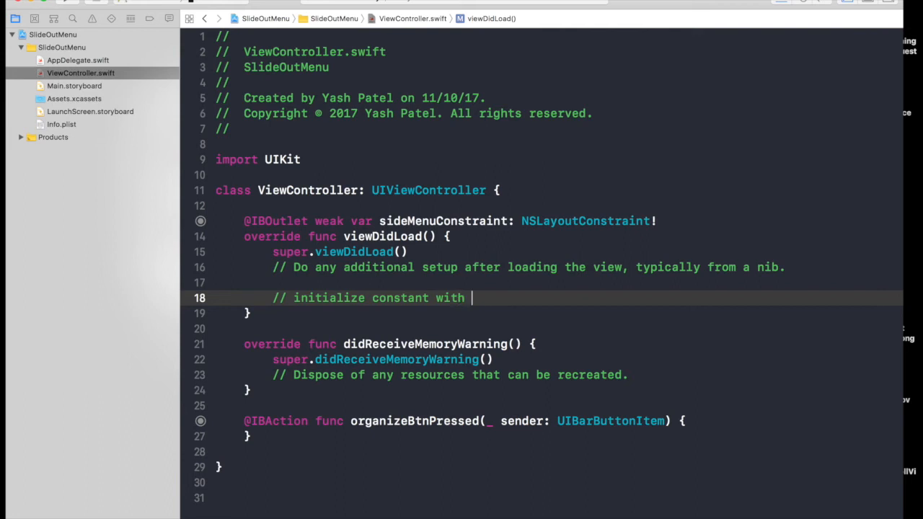
# Finish the 'initialize constant with 0' comment and set sideMenuConstraint.constant to -140.
pyautogui.write('0')
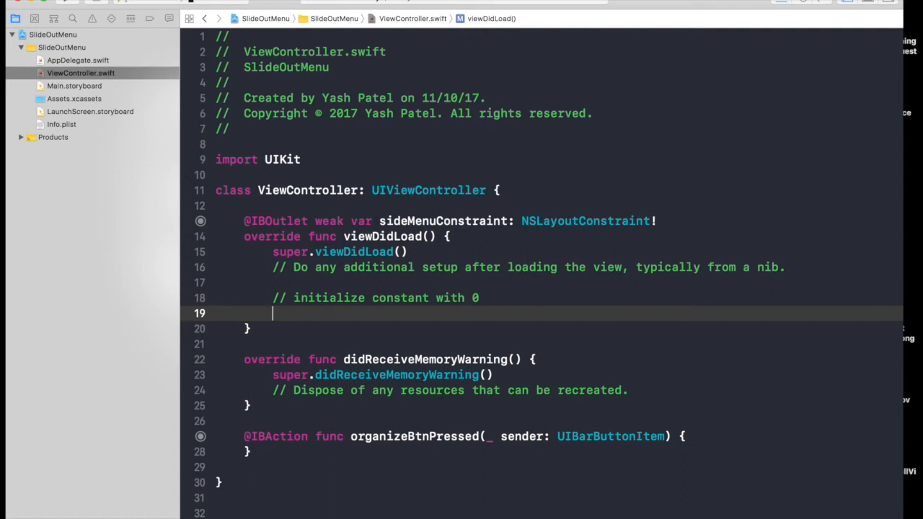
pyautogui.write('sideMenuConstraint.constant = 0')
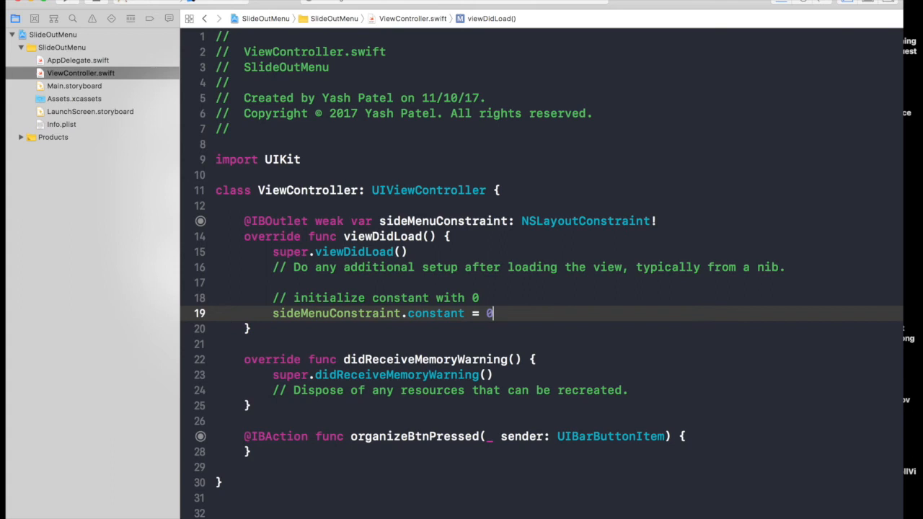
pyautogui.moveTo(575, 513)
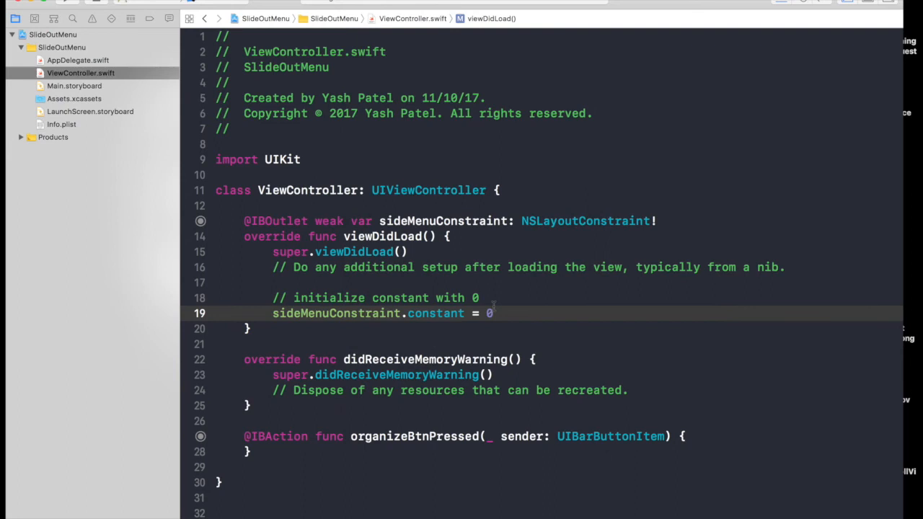
pyautogui.write('-140')
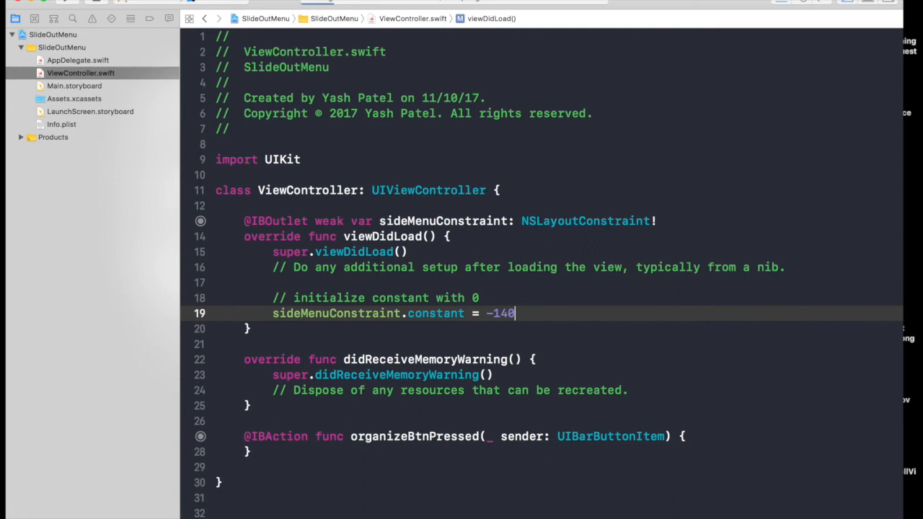
# Declare var isSlideMenuHidden = true below the side menu constraint outlet.
pyautogui.click(316, 3)
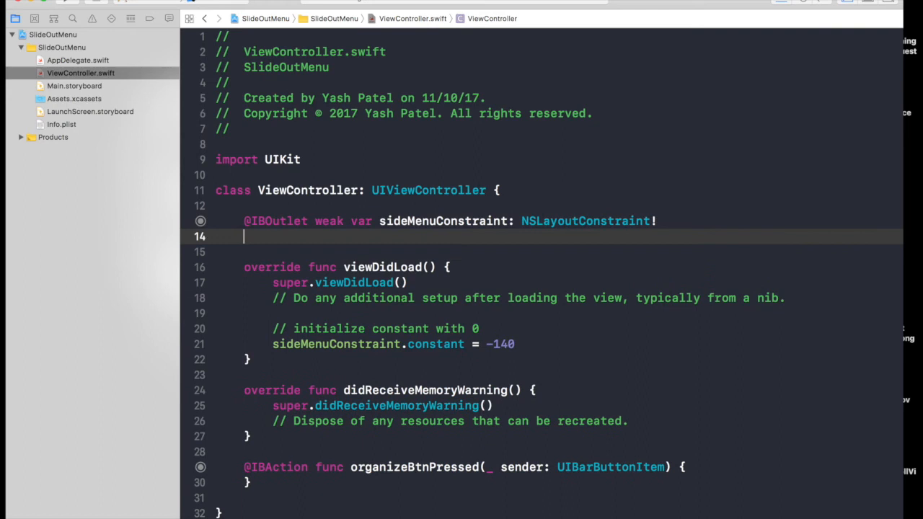
pyautogui.write('var isSlideMen')
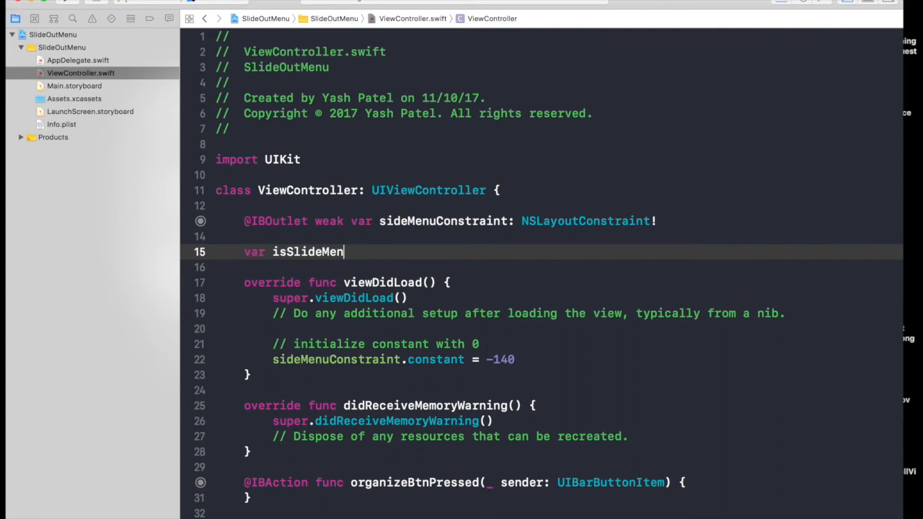
pyautogui.write('uHidden = true')
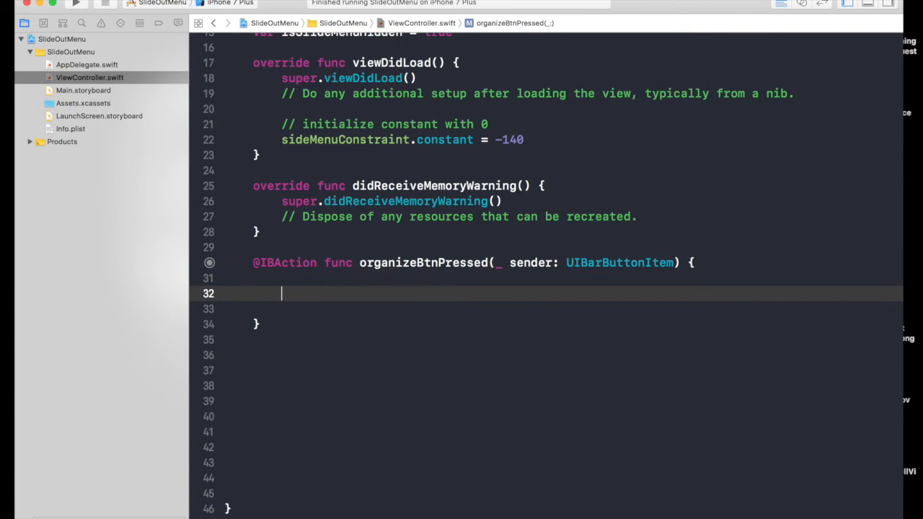
# Write an if/else setting sideMenuConstraint.constant to 0 or -140 based on isSlideMenuHidden.
pyautogui.write('if isSlideMenuHidden {')
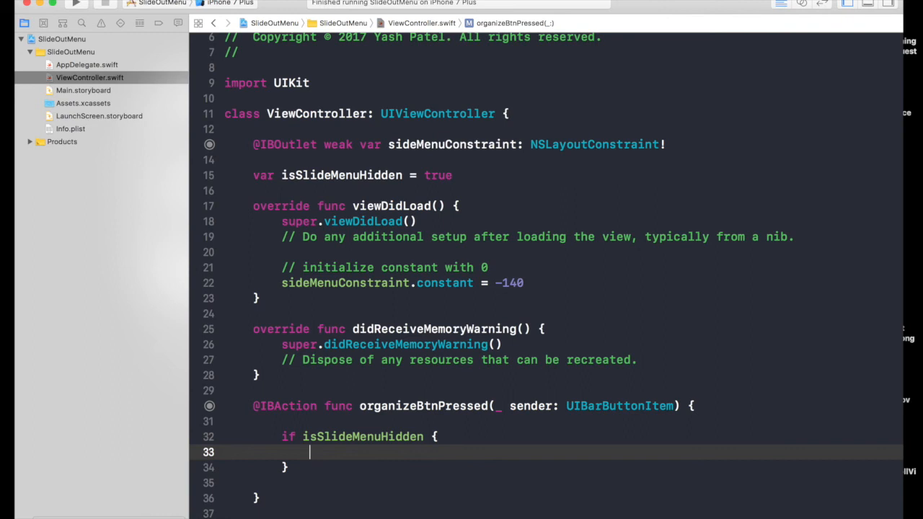
pyautogui.write('sideMenuConstraint.constant = 0')
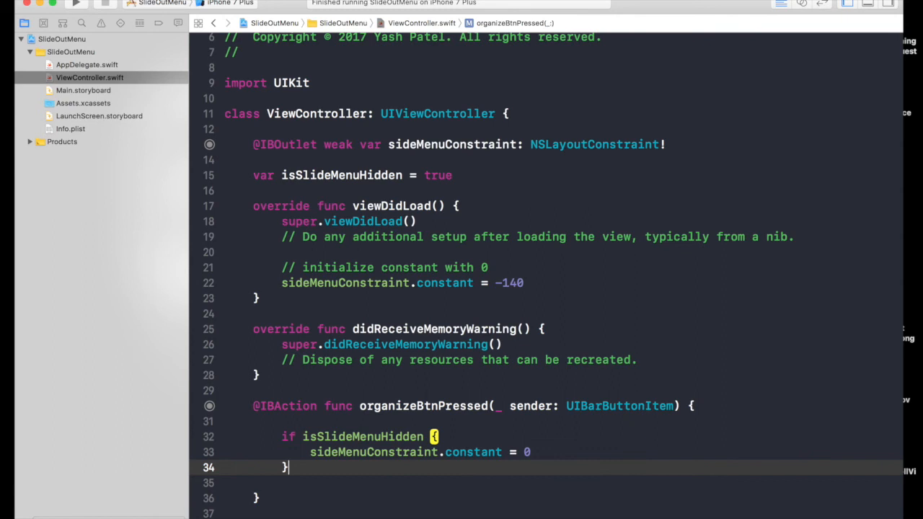
pyautogui.write('else {')
pyautogui.click(559, 483)
pyautogui.write('sideMenuConstraint.')
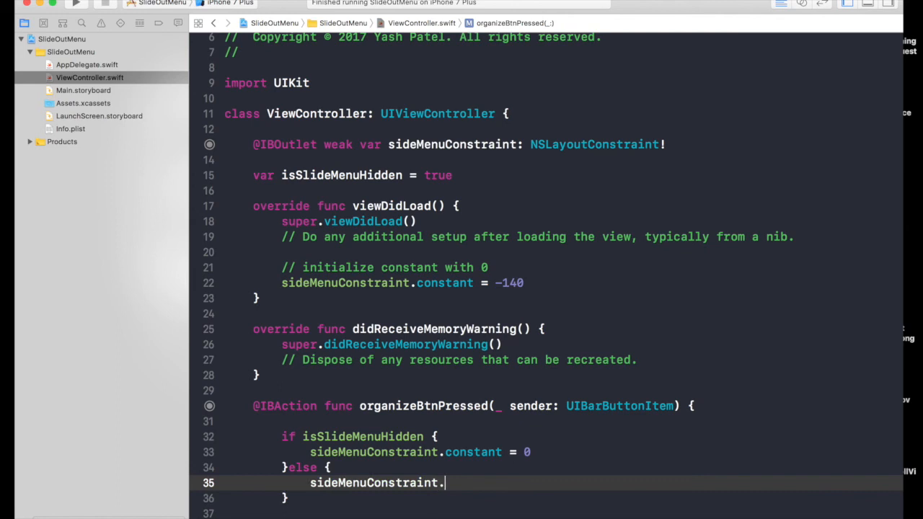
pyautogui.write('constant = -140')
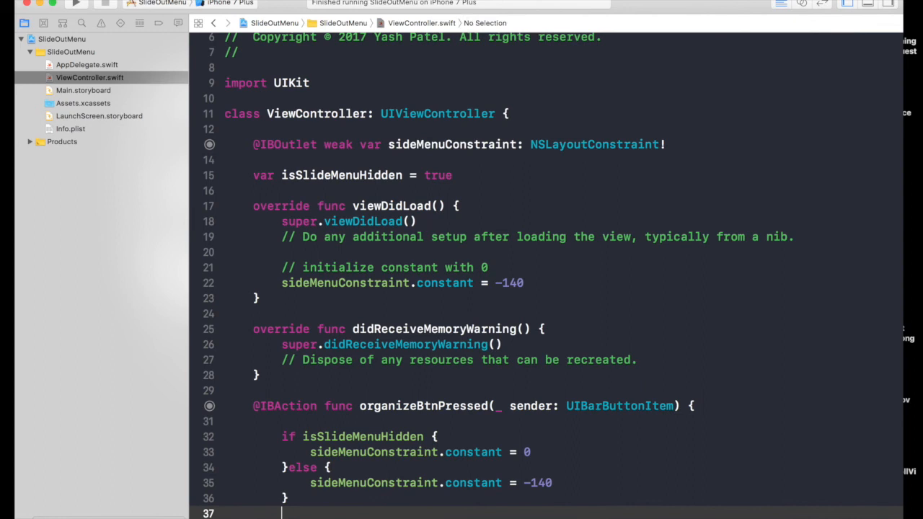
# Toggle the flag with isSlideMenuHidden = !isSlideMenuHidden.
pyautogui.write('isSlideMenuHidden')
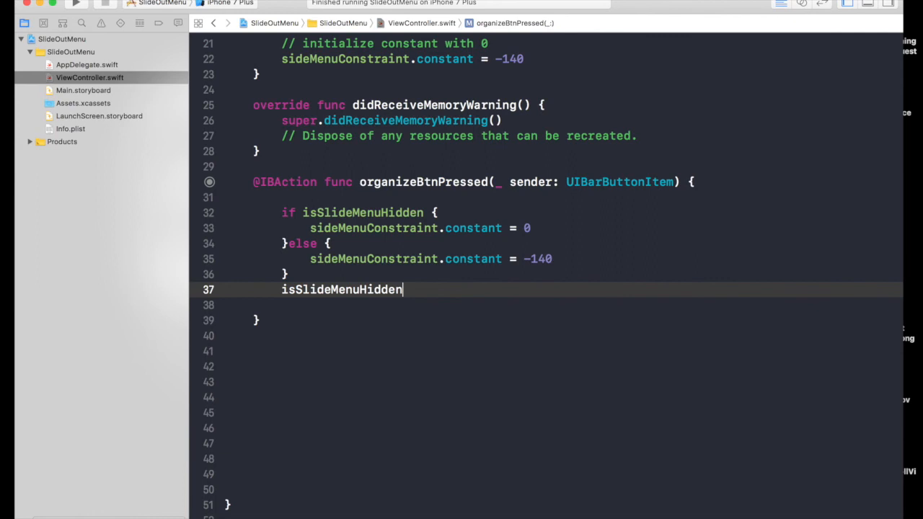
pyautogui.write('= !isSlideMenuHidden')
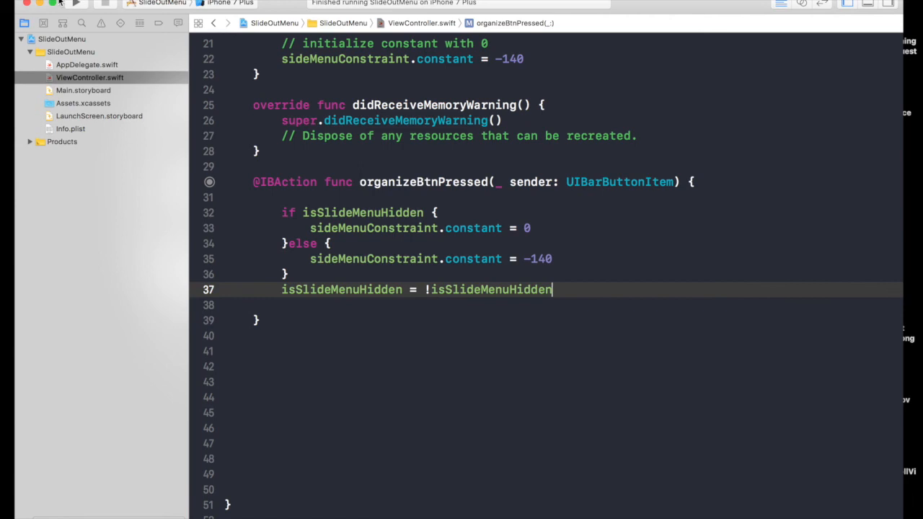
# Run SlideOutMenu on the iPhone 7 Plus simulator and tap the folder button.
pyautogui.click(77, 3)
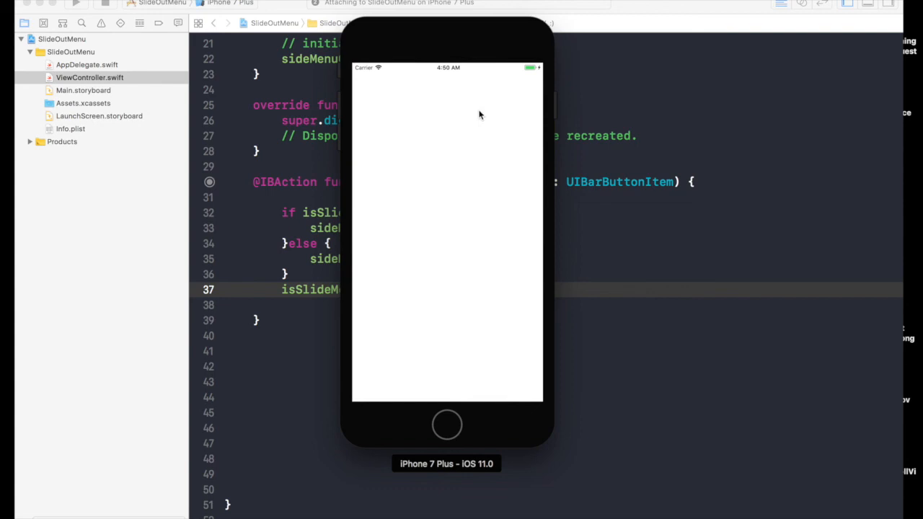
pyautogui.click(366, 80)
pyautogui.write('UIView.animate(withDuration: 0.3, animations: {')
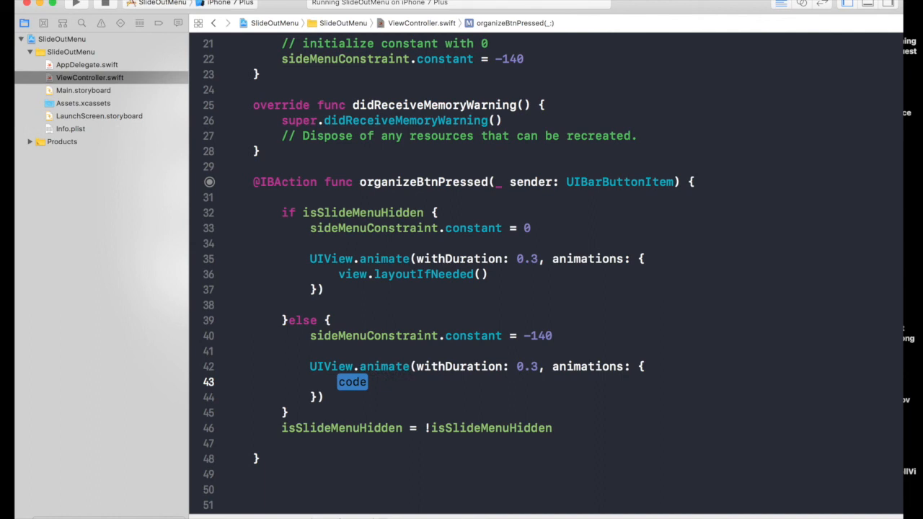
# Call view.layoutIfNeeded() inside the 0.3-second animation block and rebuild the app.
pyautogui.write('view.layoutIfNeeded()')
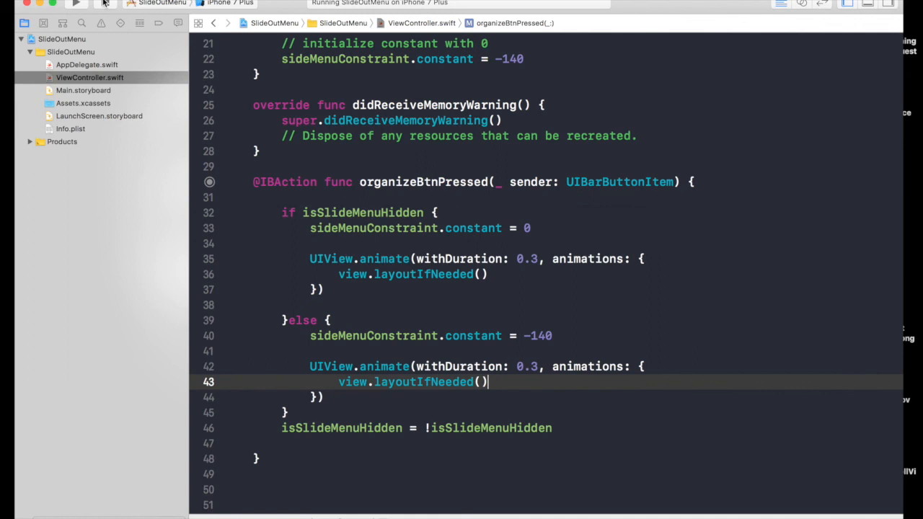
pyautogui.click(76, 4)
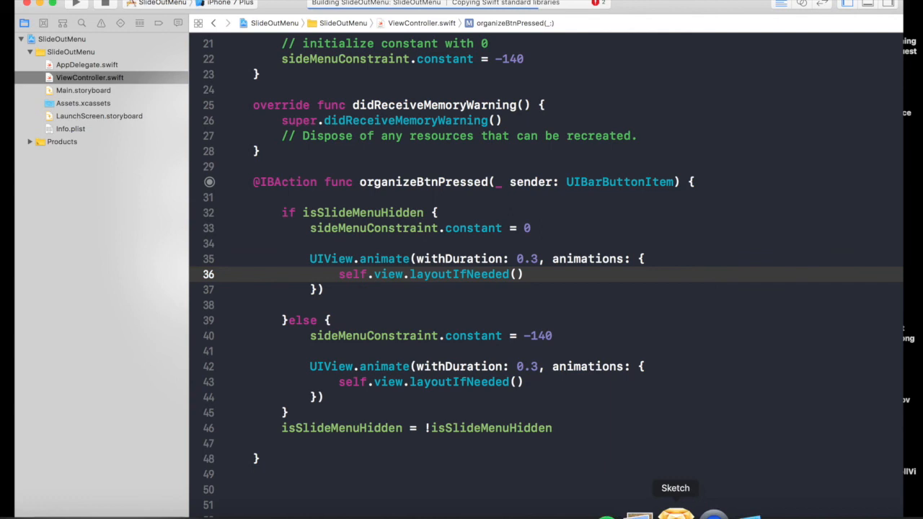
# Bring the simulator forward and tap the folder button to reveal the About Me menu.
pyautogui.click(76, 4)
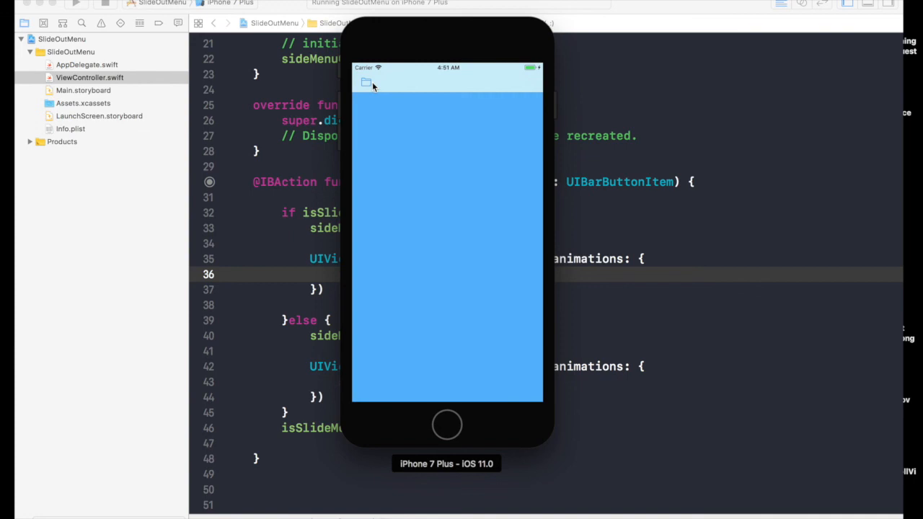
pyautogui.click(365, 81)
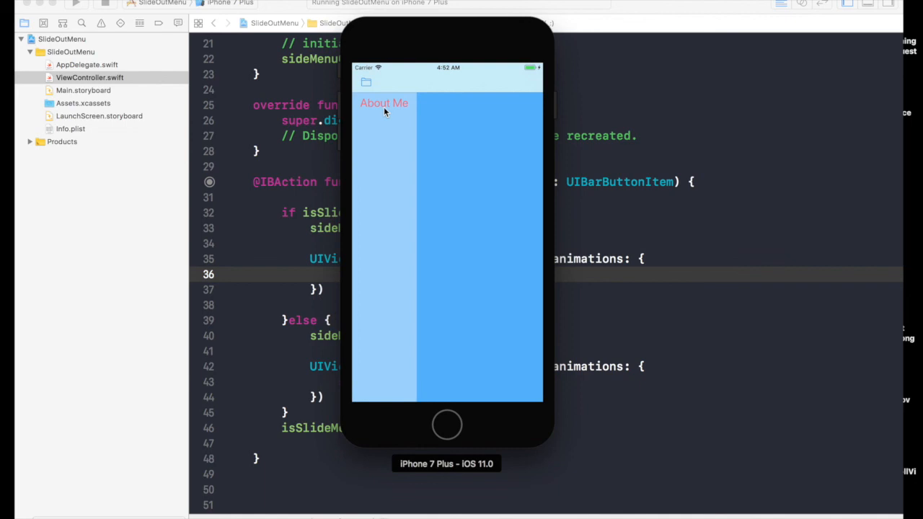
pyautogui.moveTo(379, 116)
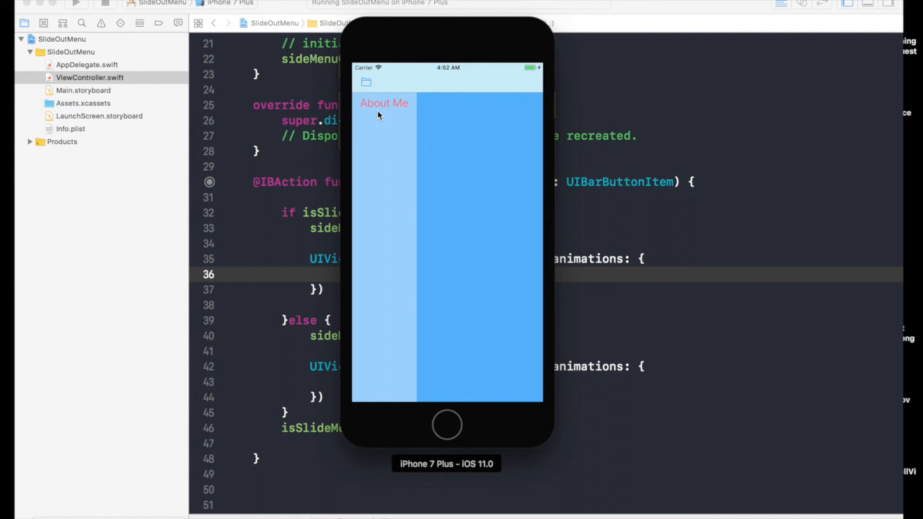
pyautogui.moveTo(413, 31)
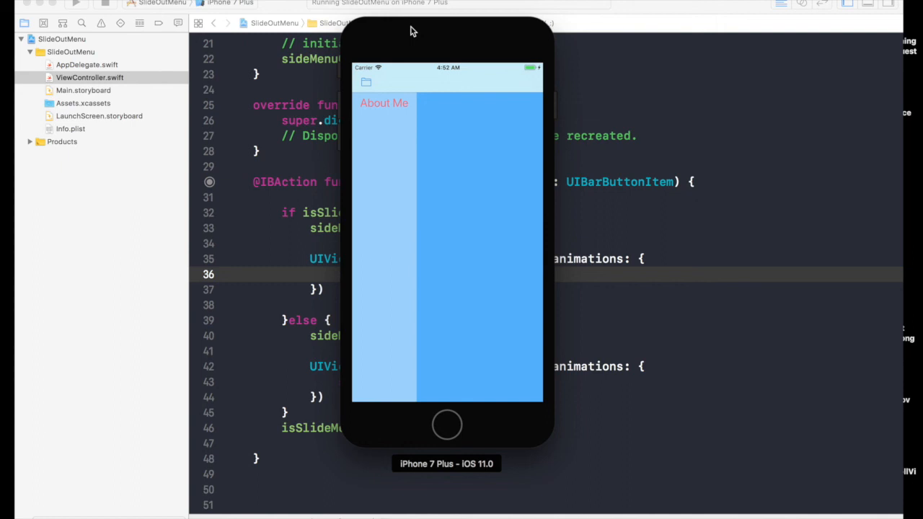
pyautogui.moveTo(409, 116)
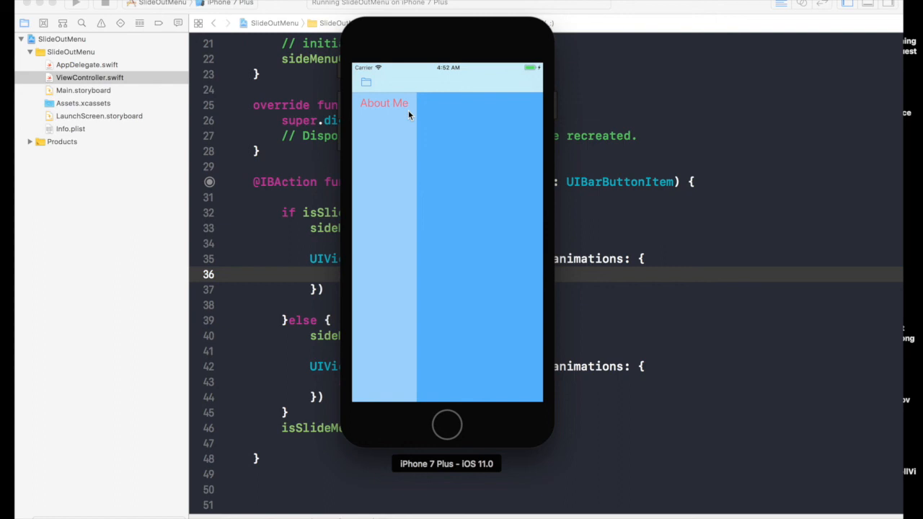